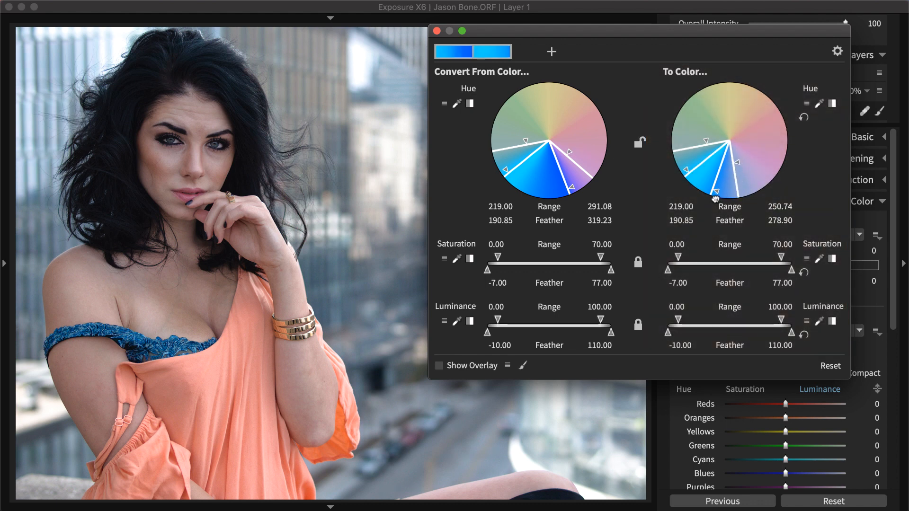
Step: Narrow the first color-warp entry's blue To Color hue range from 291 to about 251
left_click(836, 51)
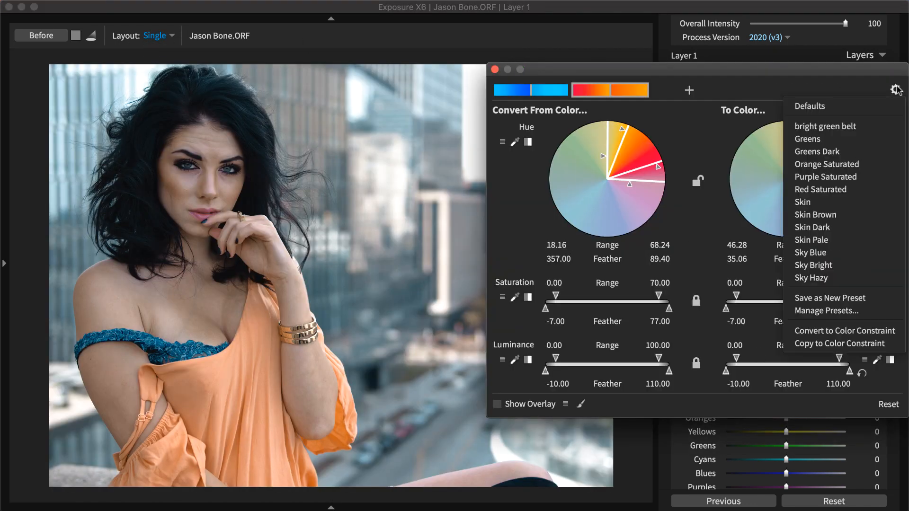